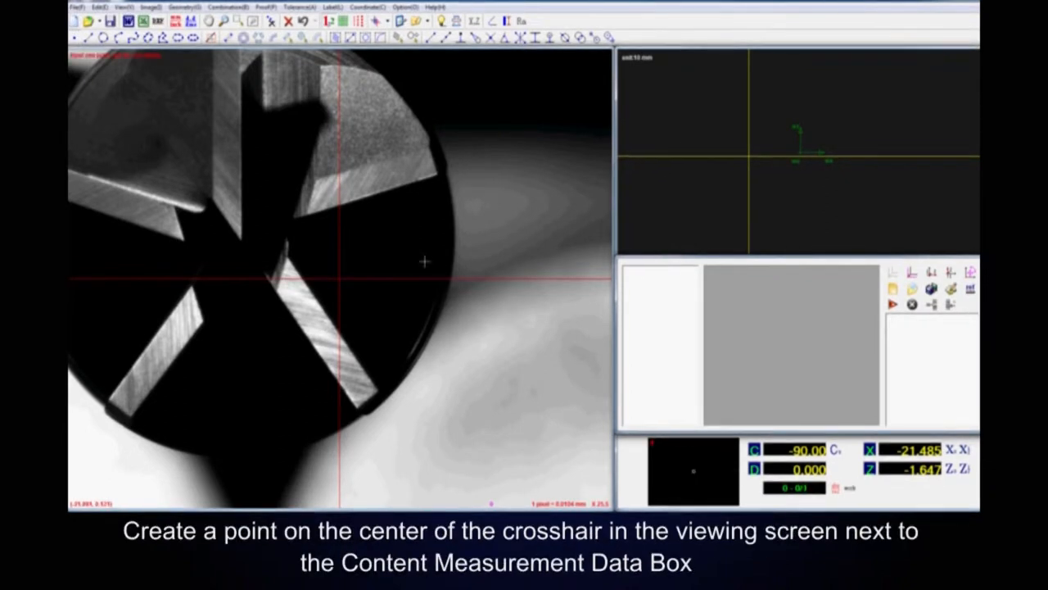
Step: Create point 1 at the crosshair centre of the camera view as the origin
{"action": "left_click", "coordinate": [425, 262]}
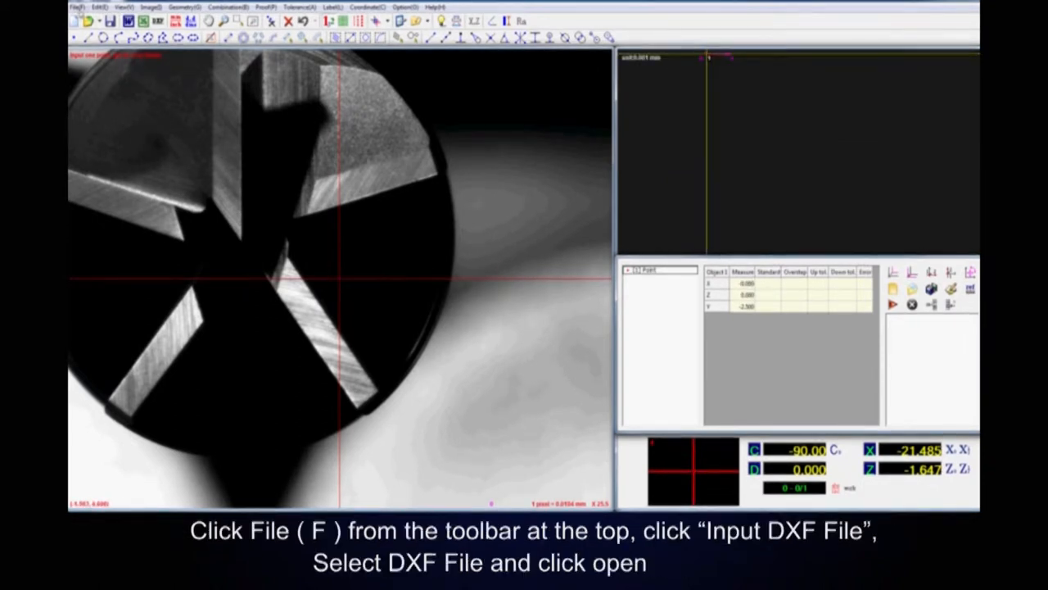
Step: Import the DXF drawing from the Desktop via File > Input DXF File
{"action": "left_click", "coordinate": [76, 8]}
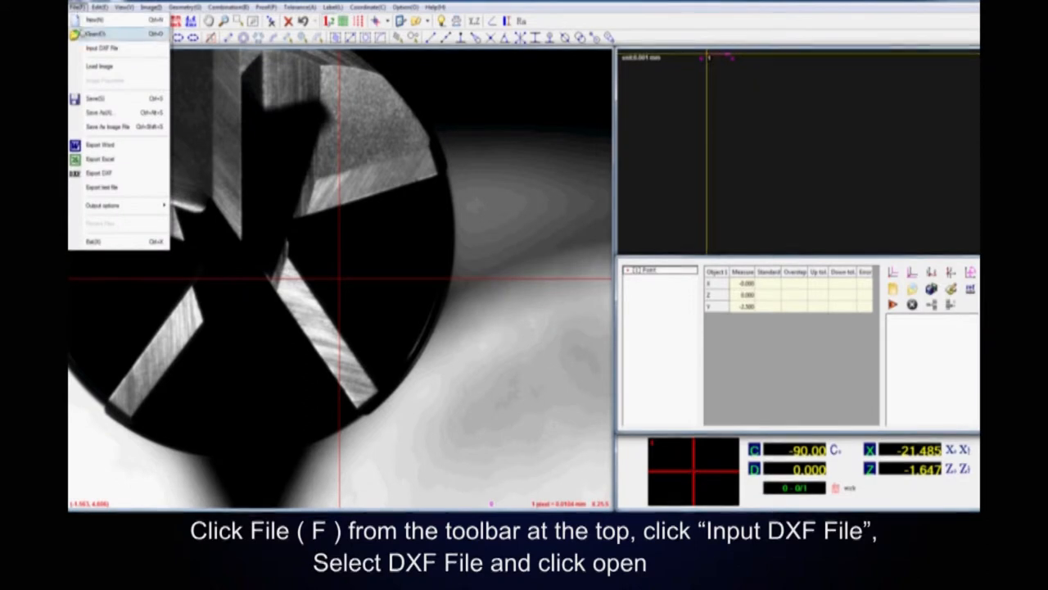
{"action": "left_click", "coordinate": [102, 47]}
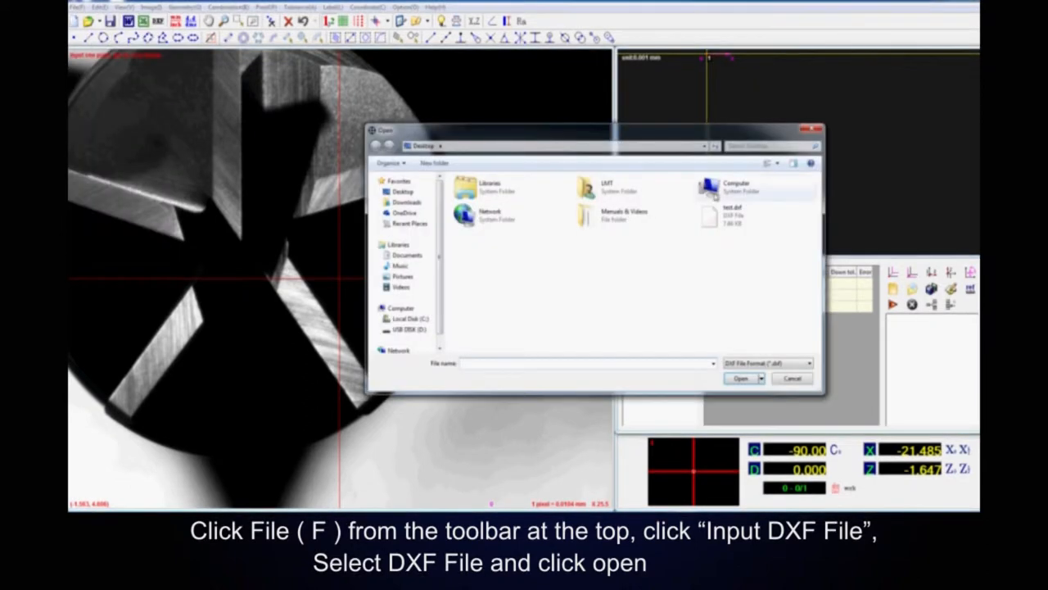
{"action": "left_click", "coordinate": [729, 213]}
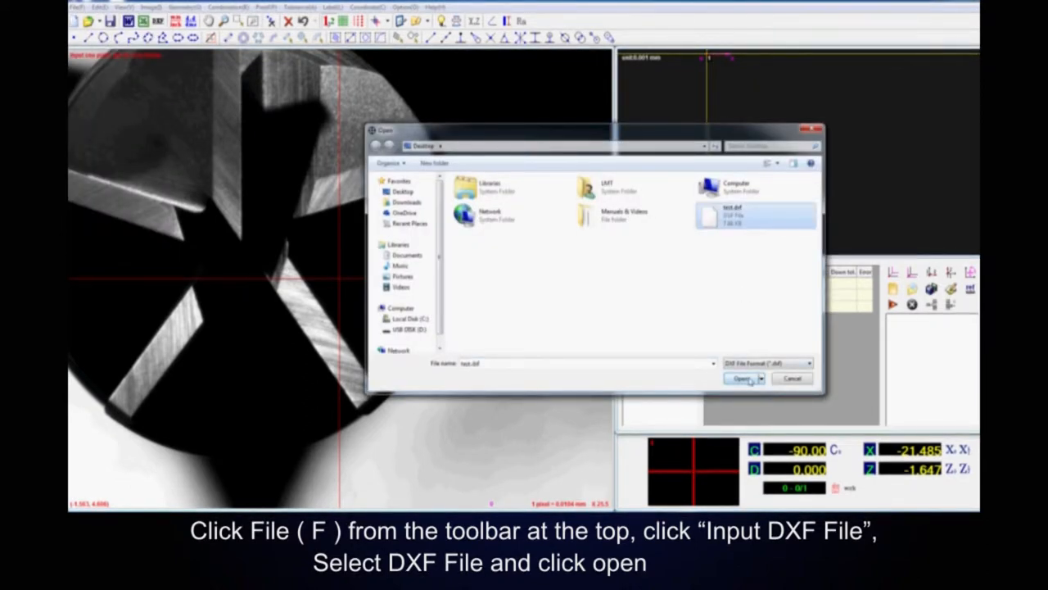
{"action": "left_click", "coordinate": [741, 378]}
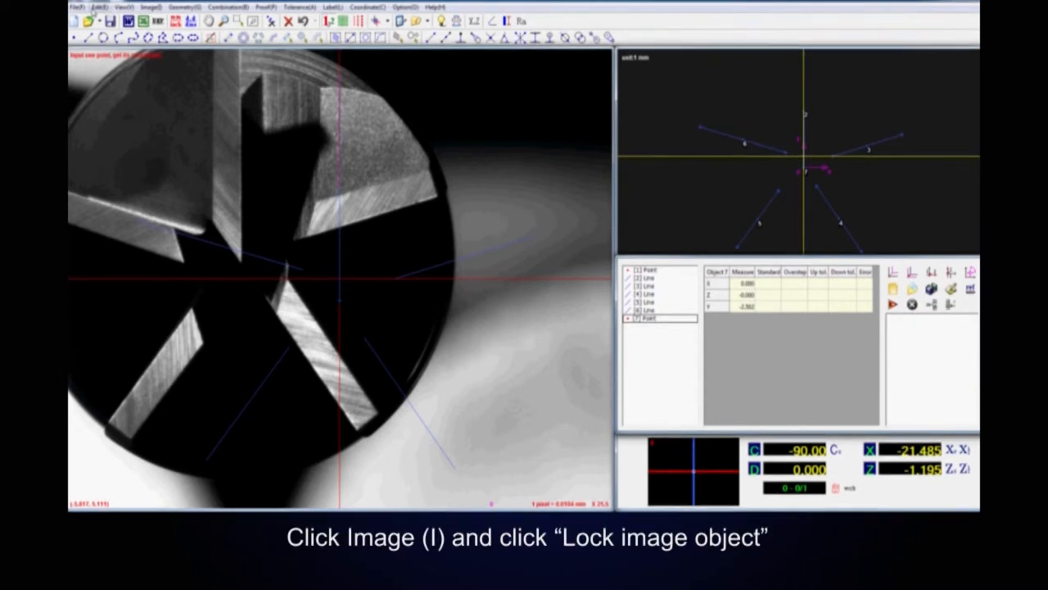
Step: Lock image objects with start ID 1 and end ID 7
{"action": "left_click", "coordinate": [150, 7]}
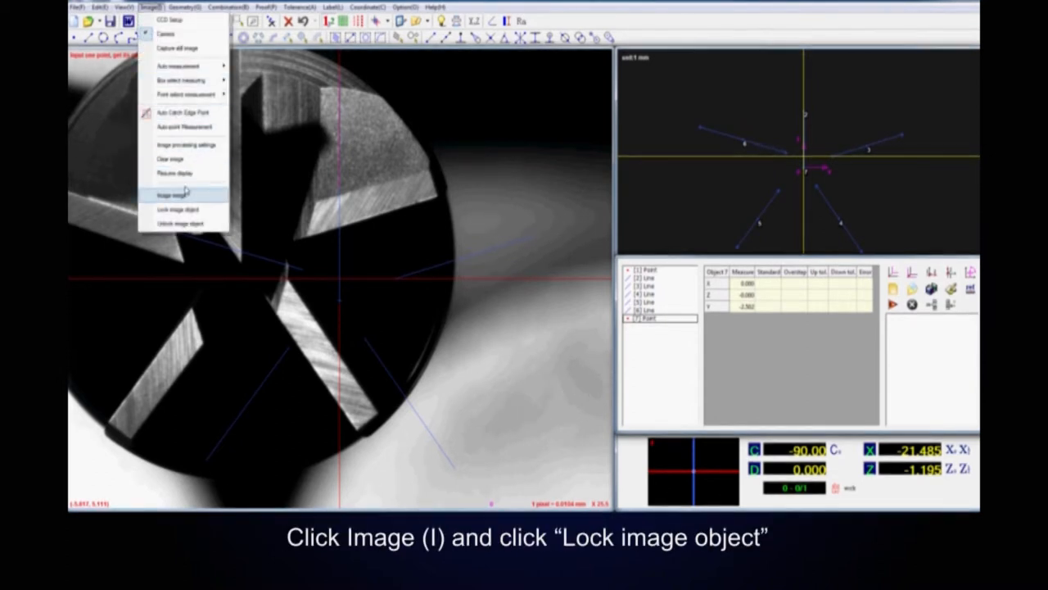
{"action": "left_click", "coordinate": [179, 211]}
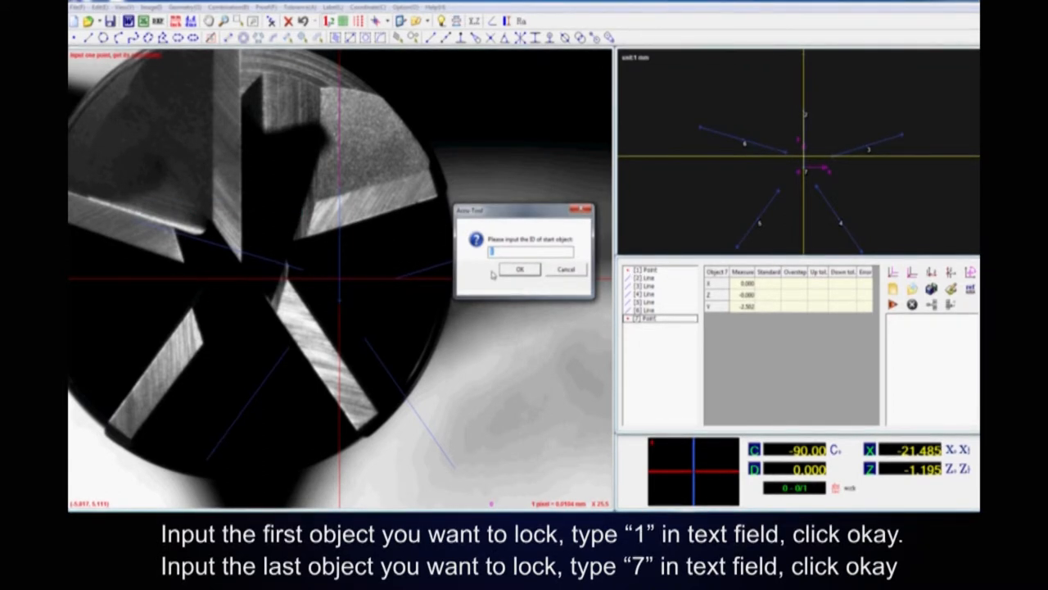
{"action": "left_click", "coordinate": [519, 269]}
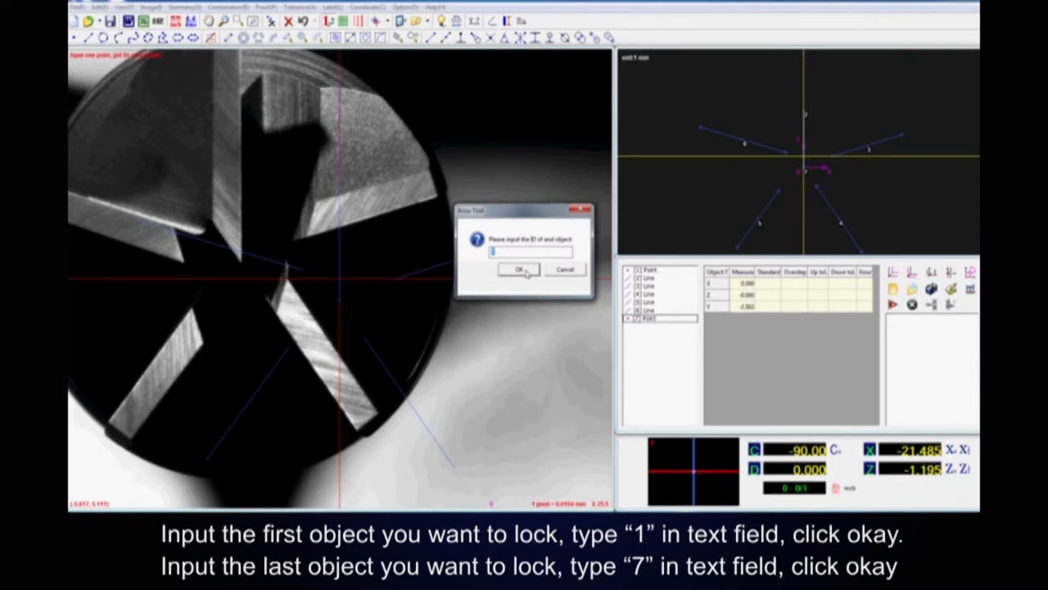
{"action": "type", "text": "7"}
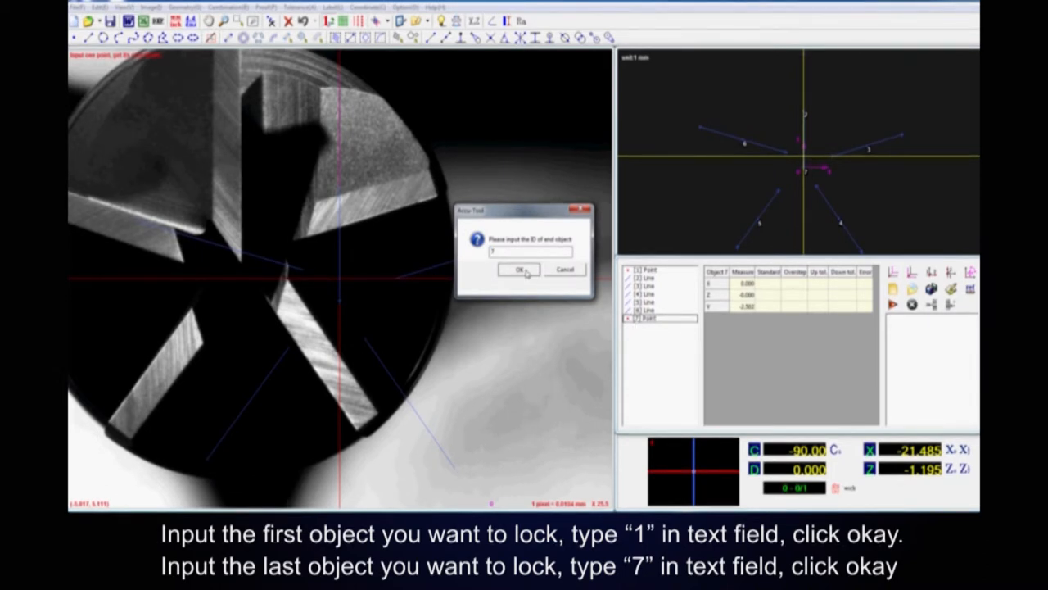
{"action": "left_click", "coordinate": [519, 271]}
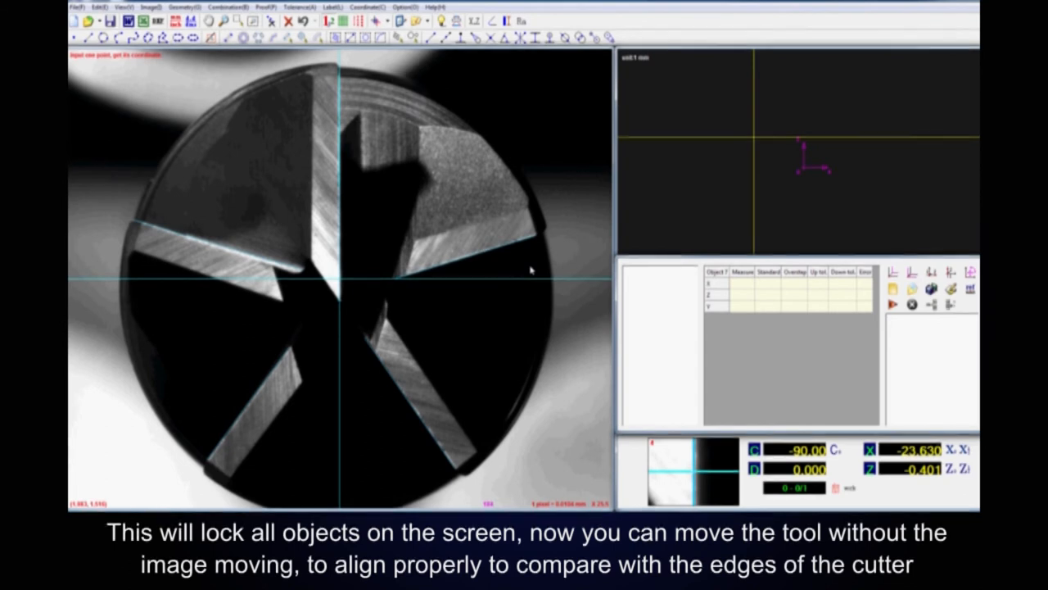
{"action": "mouse_move", "coordinate": [473, 240]}
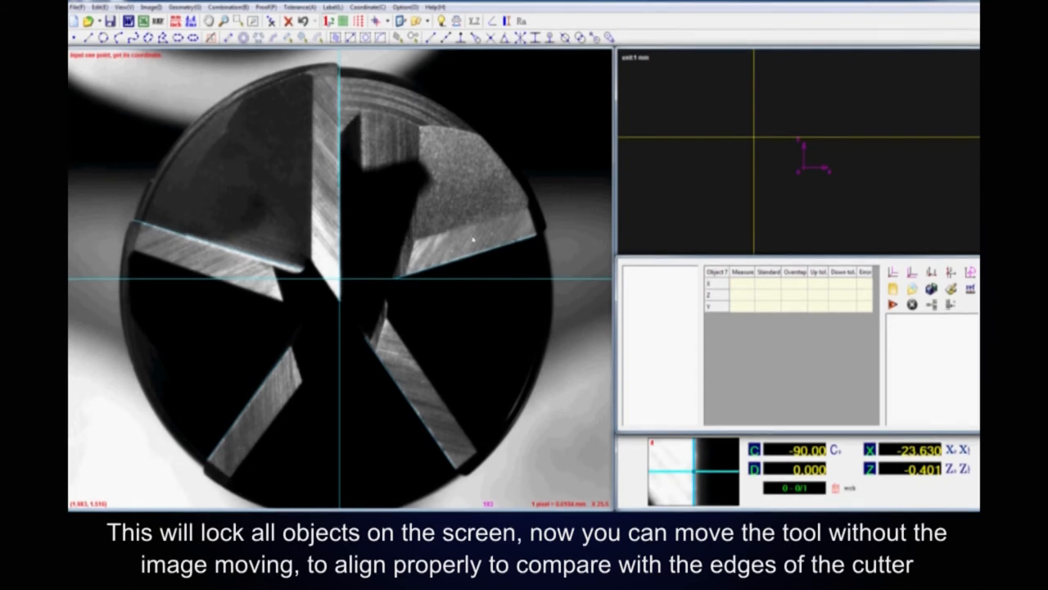